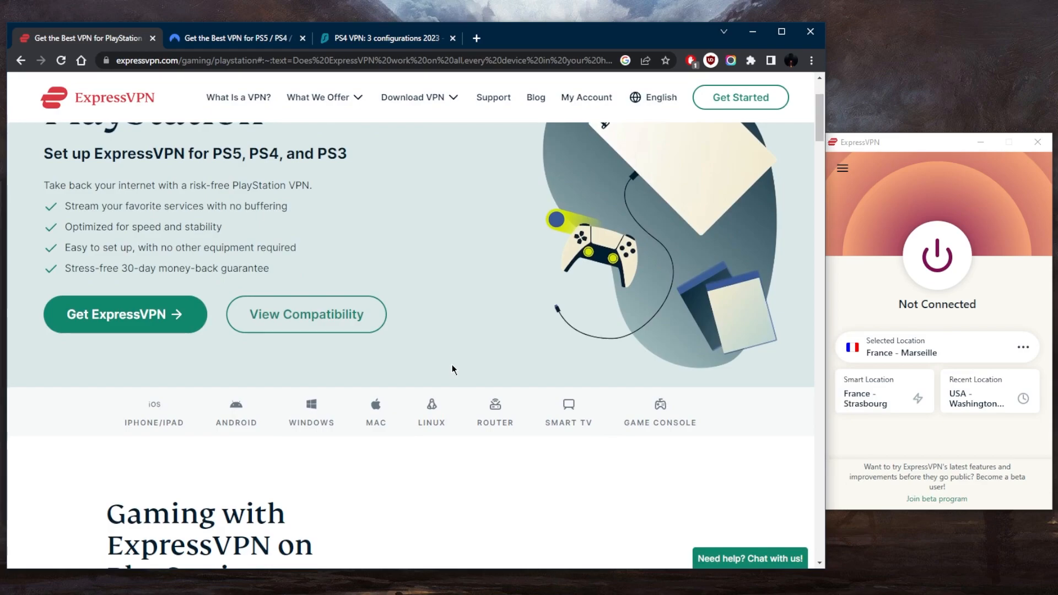
Step: Reach the Network Connections adapter list with ExpressVPN connected to France - Marseille
scroll(down, 3)
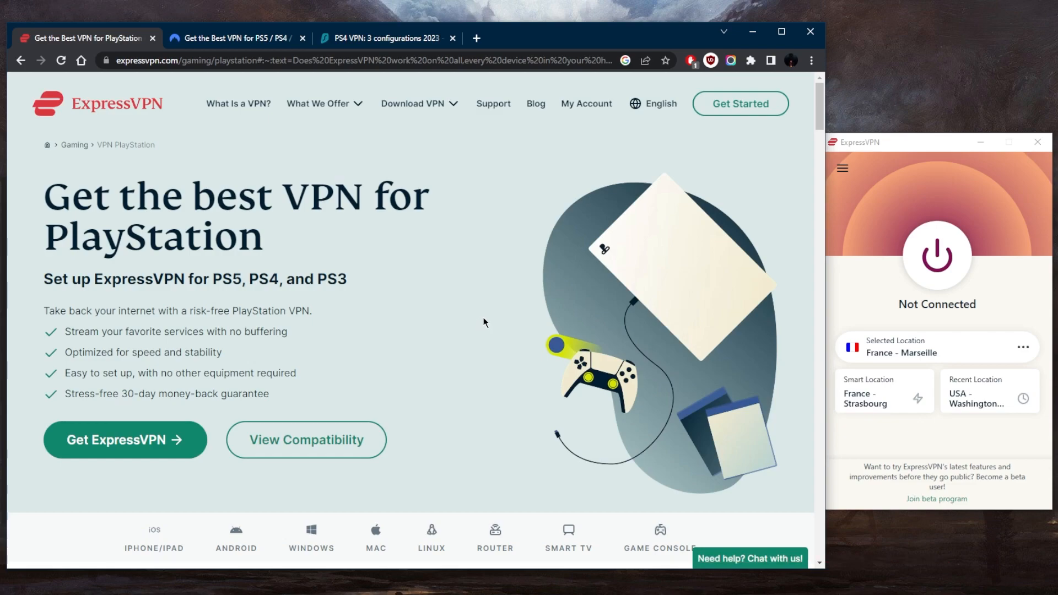
mouse_move(507, 335)
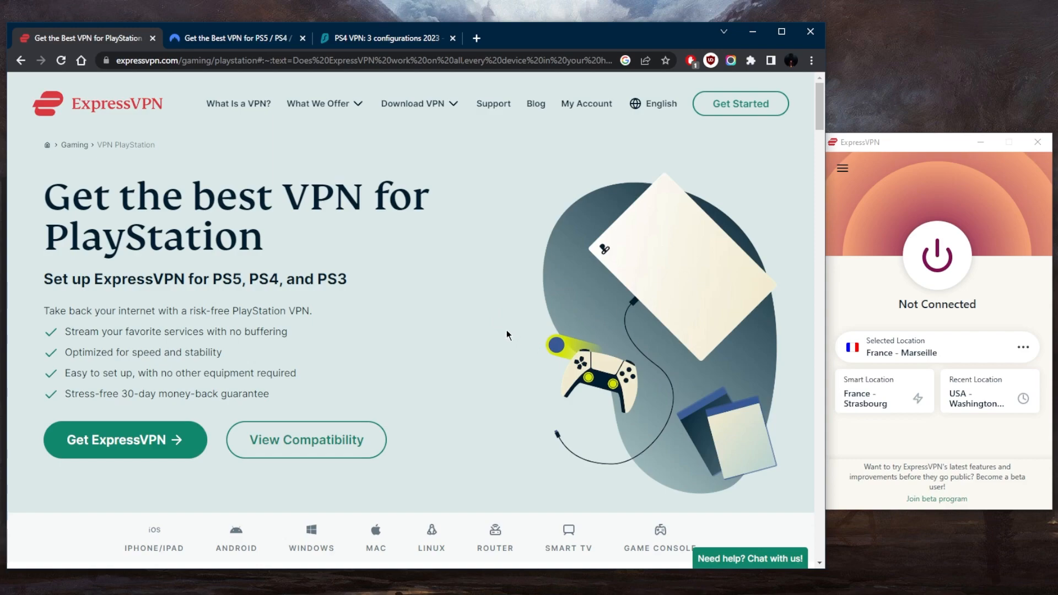
mouse_move(833, 247)
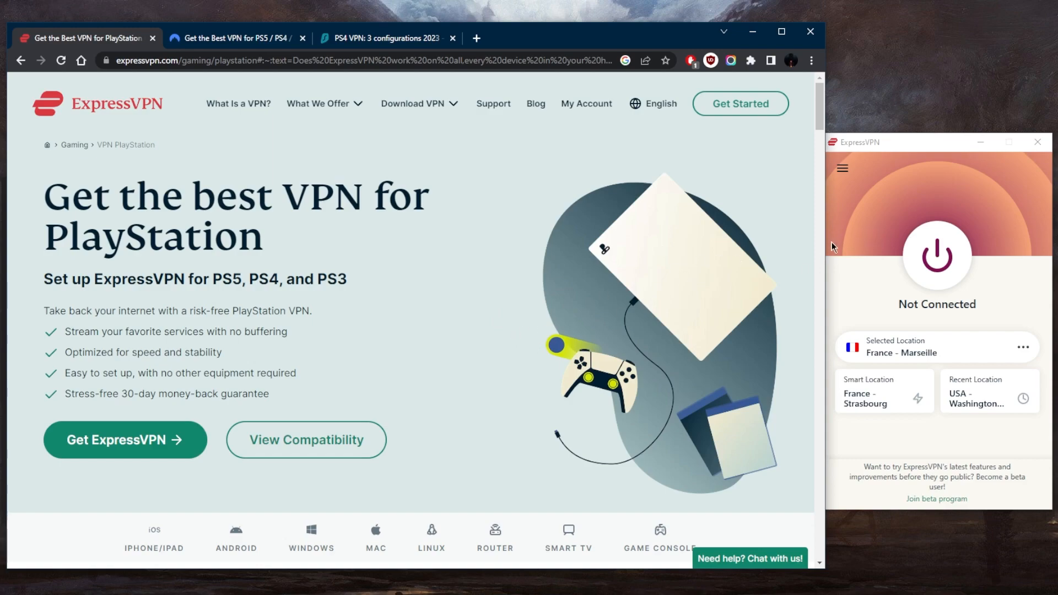
mouse_move(581, 305)
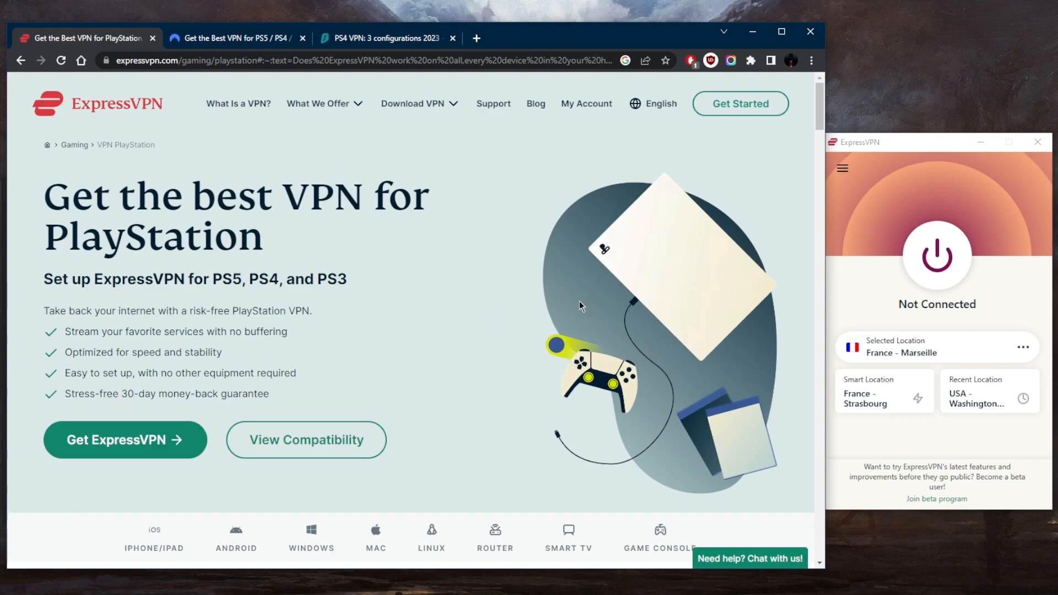
mouse_move(728, 241)
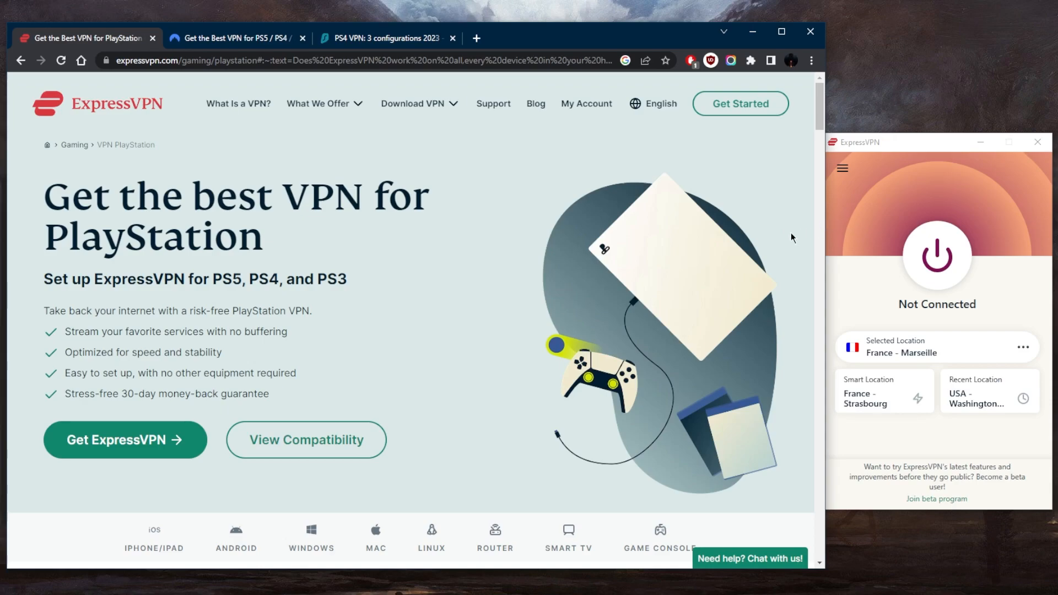
mouse_move(479, 329)
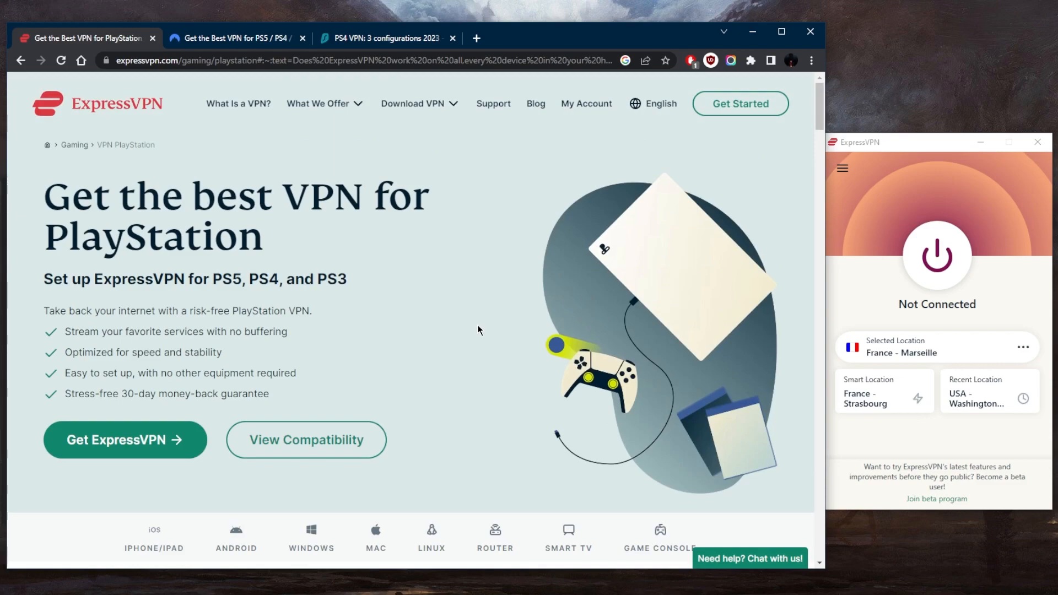
mouse_move(497, 290)
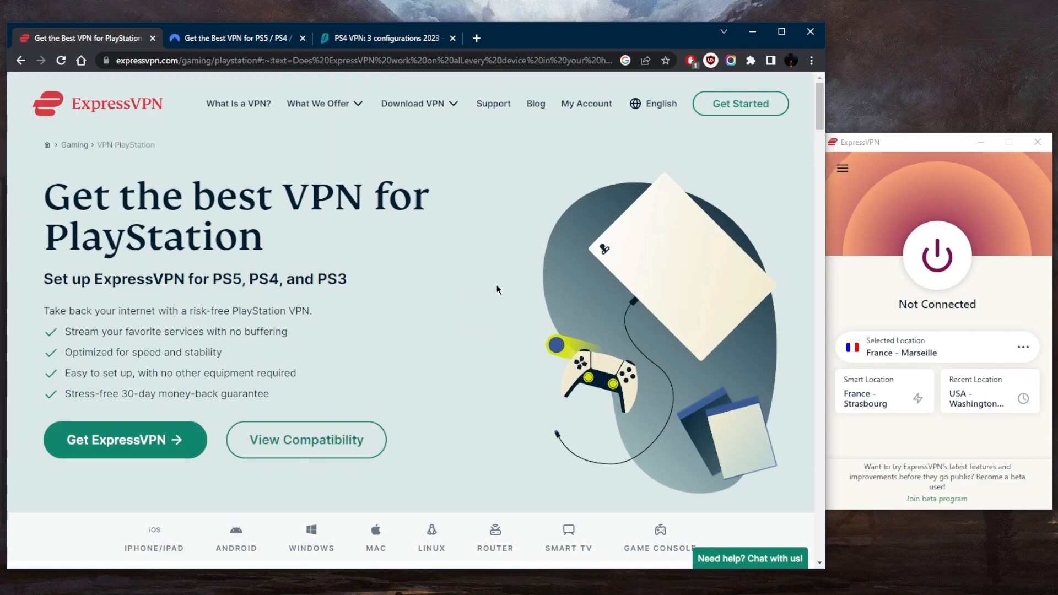
mouse_move(548, 278)
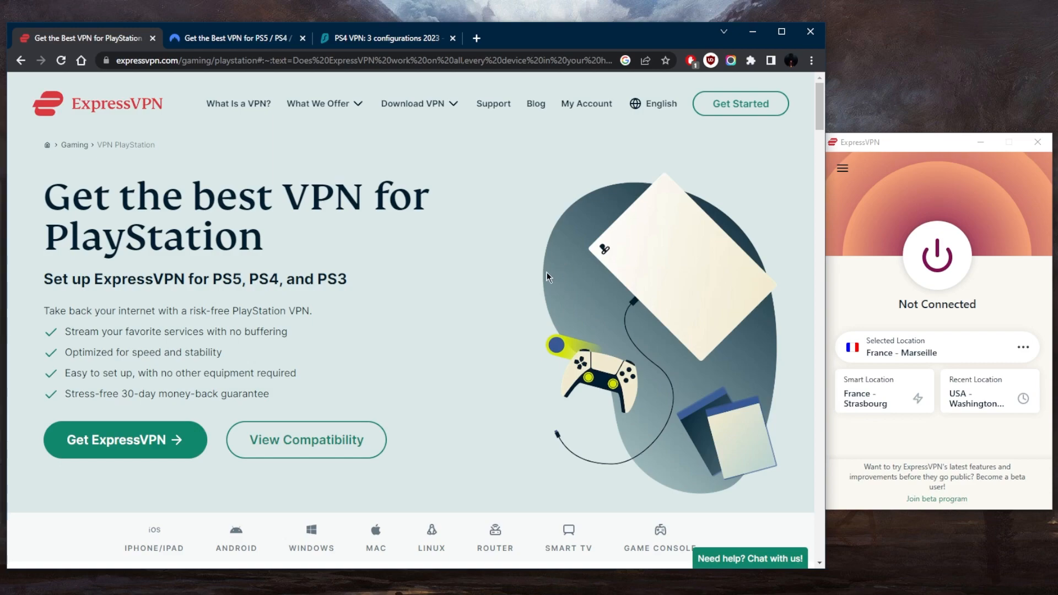
mouse_move(516, 260)
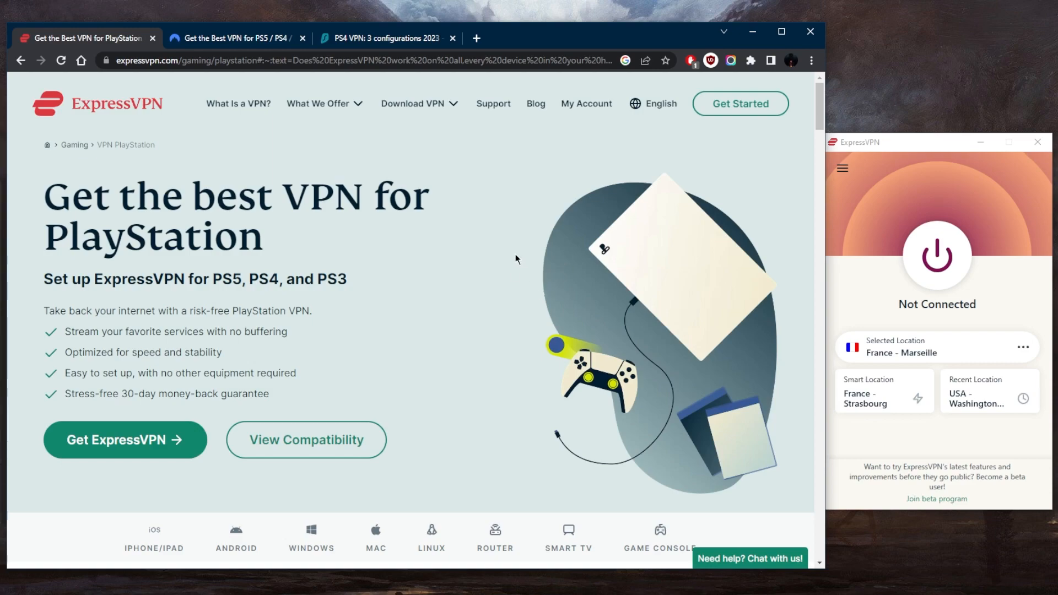
mouse_move(516, 318)
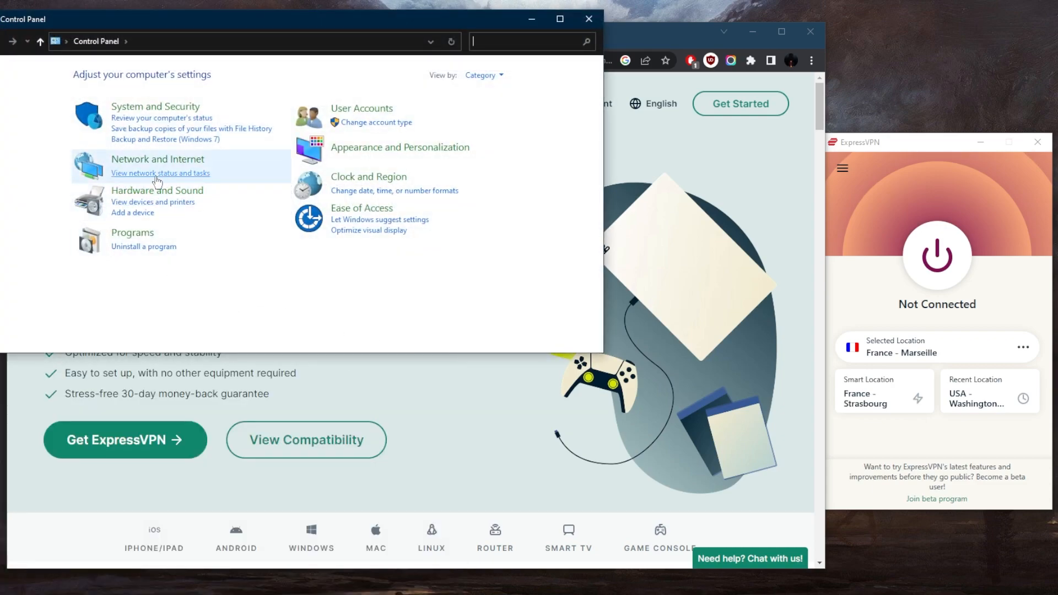
click(160, 173)
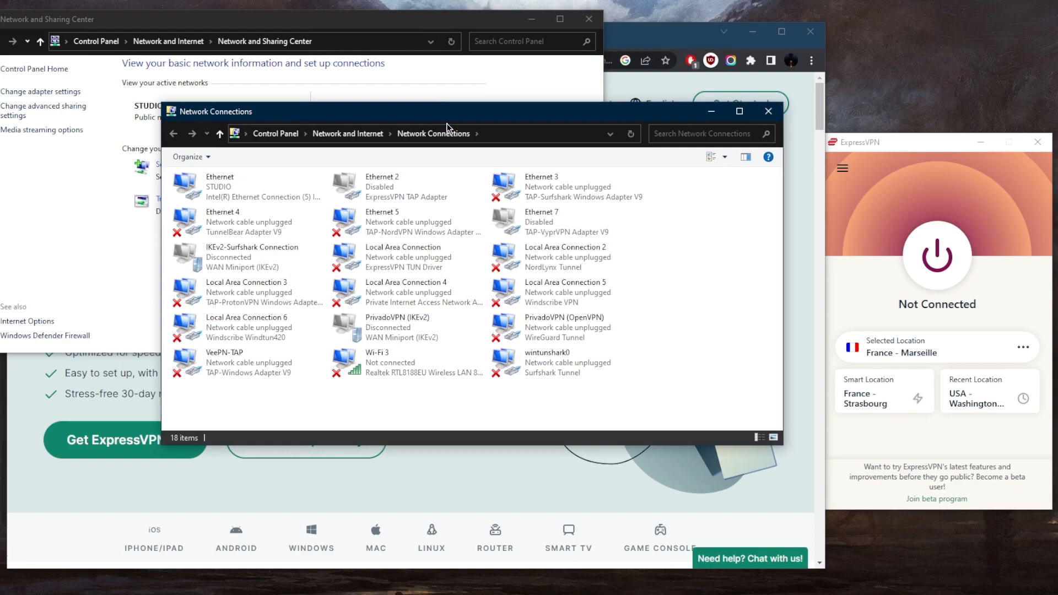
mouse_move(829, 217)
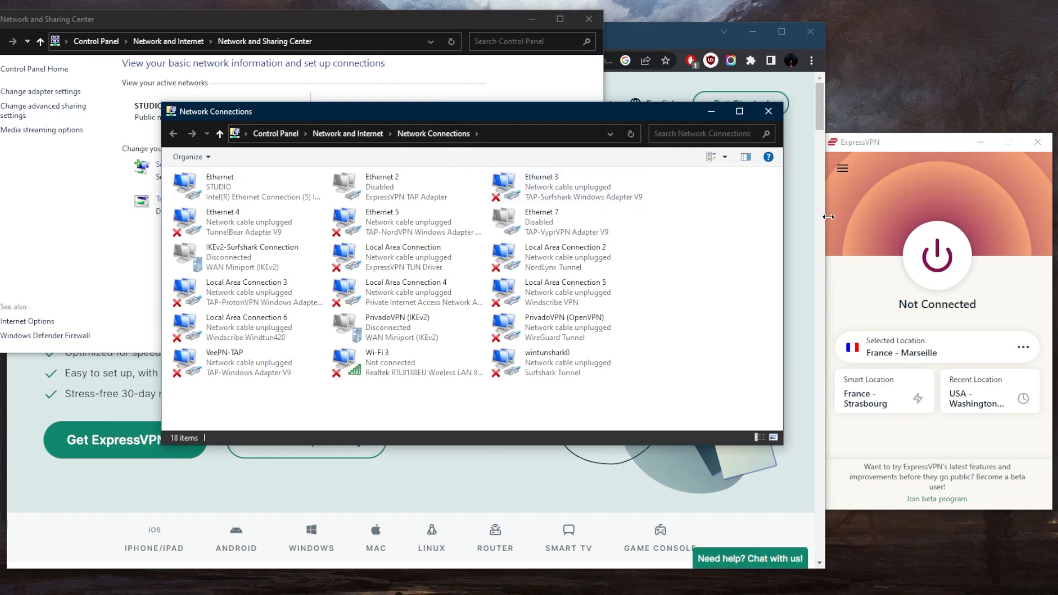
mouse_move(860, 297)
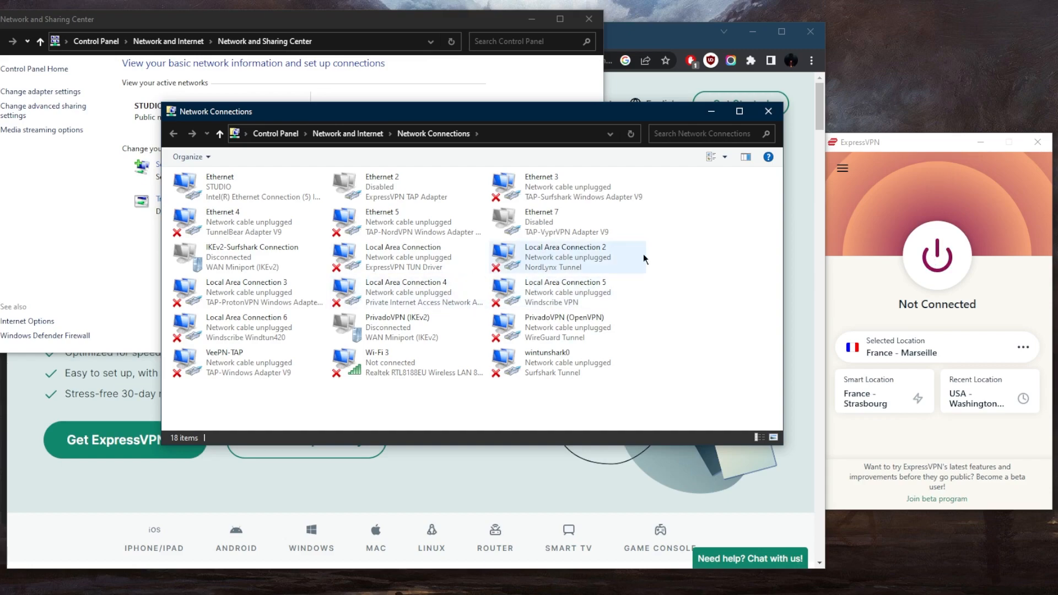
click(937, 258)
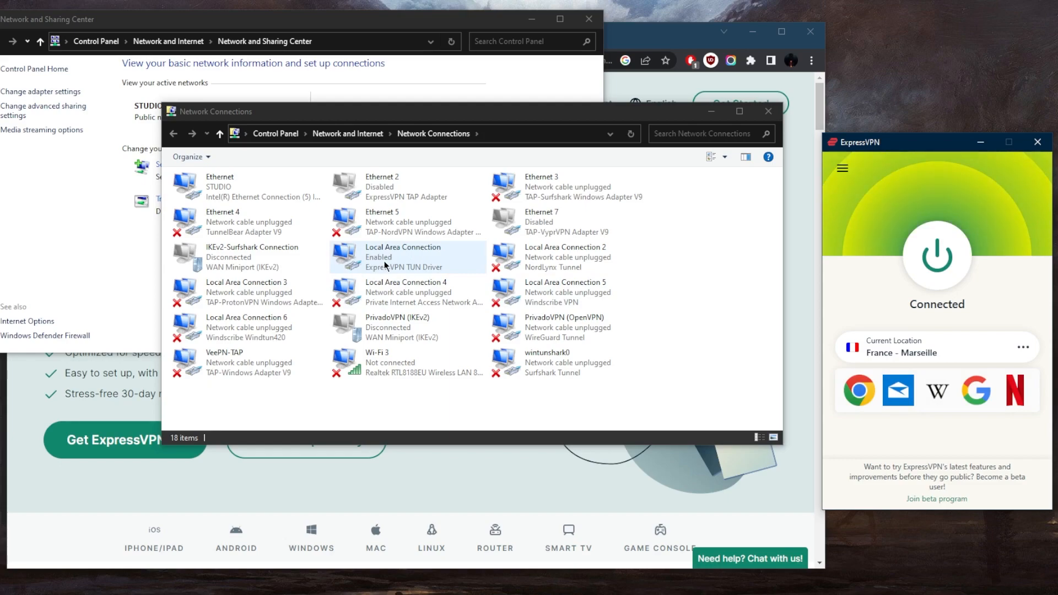
Step: Allow other users to share the ExpressVPN TUN connection's internet over Ethernet and confirm with OK
click(403, 257)
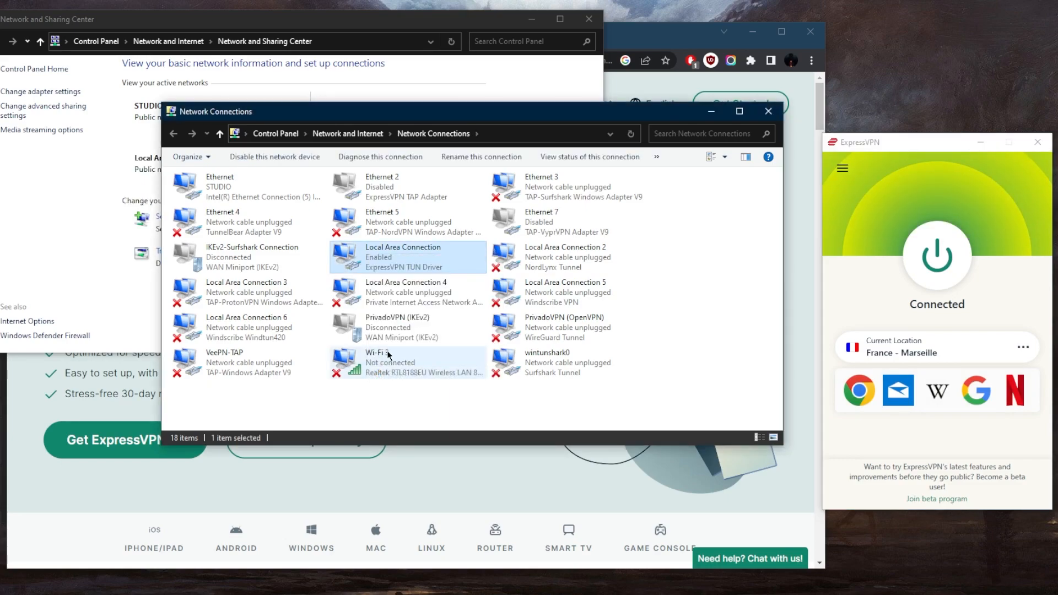
double_click(404, 257)
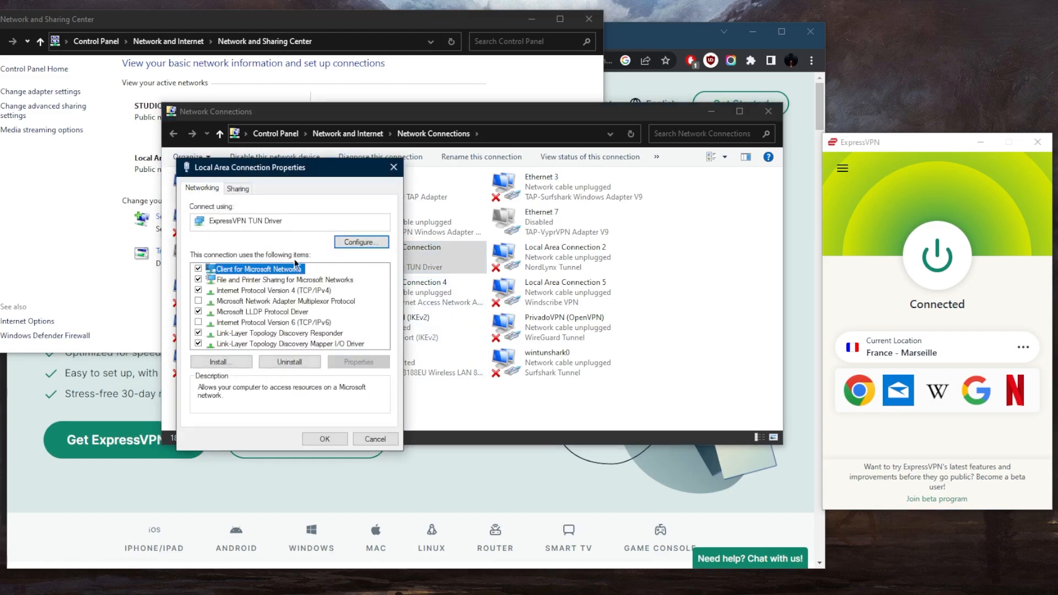
click(238, 187)
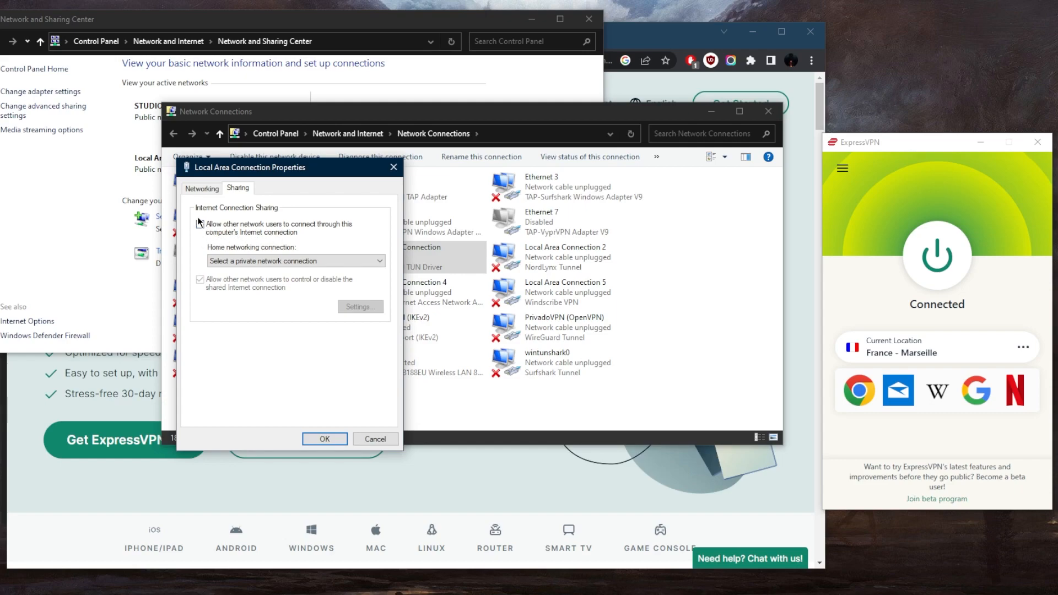
click(200, 223)
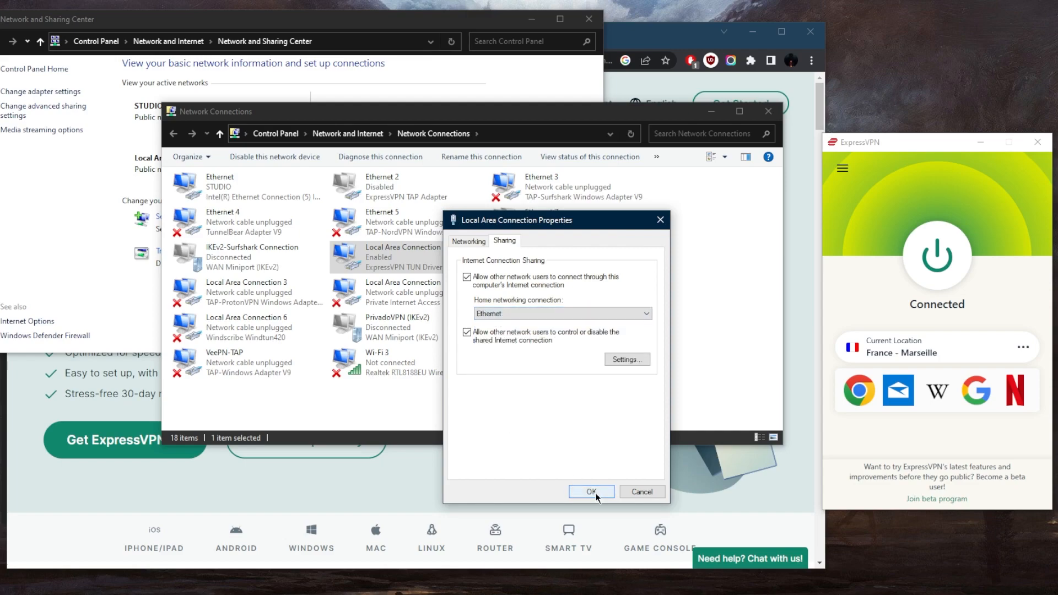
click(591, 492)
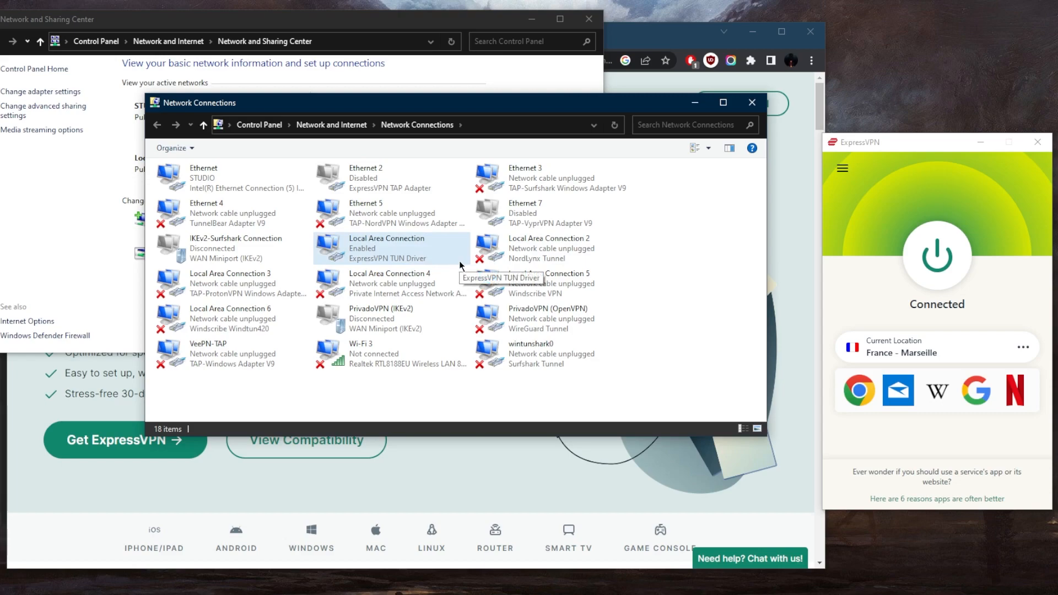
mouse_move(431, 270)
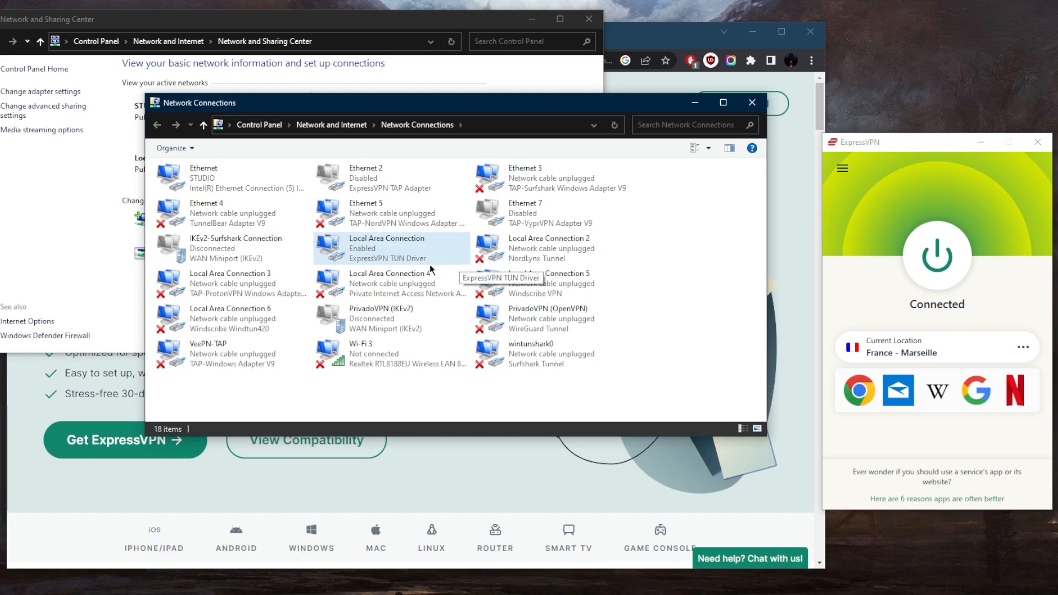
mouse_move(425, 282)
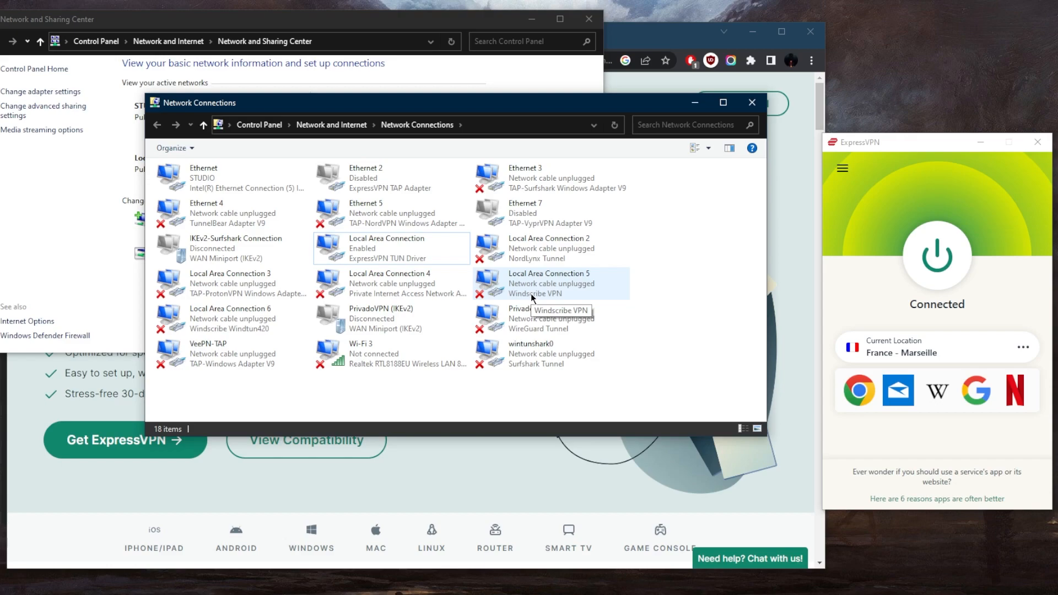
mouse_move(517, 327)
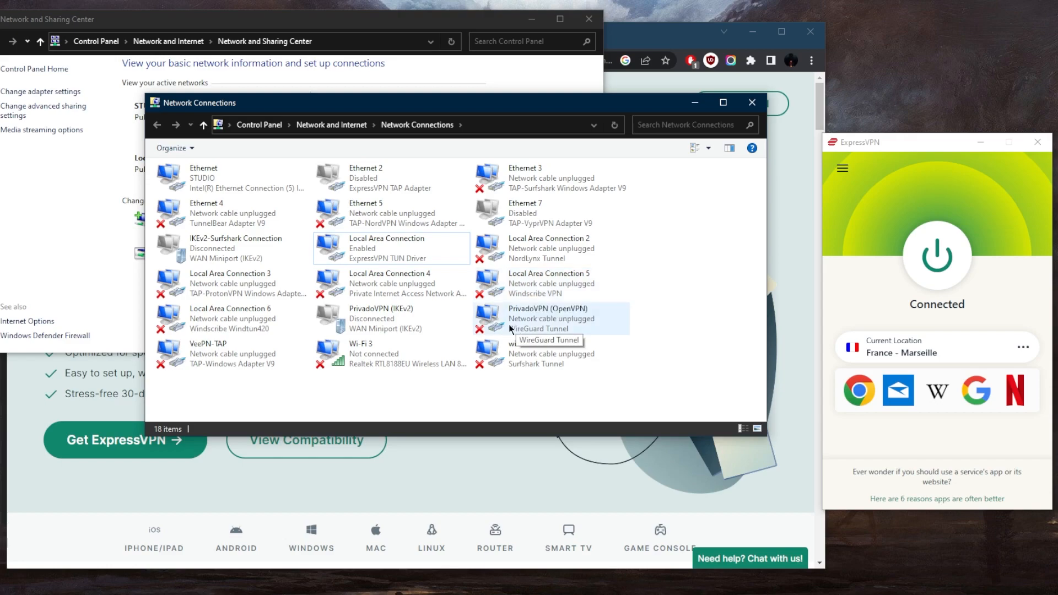
mouse_move(658, 229)
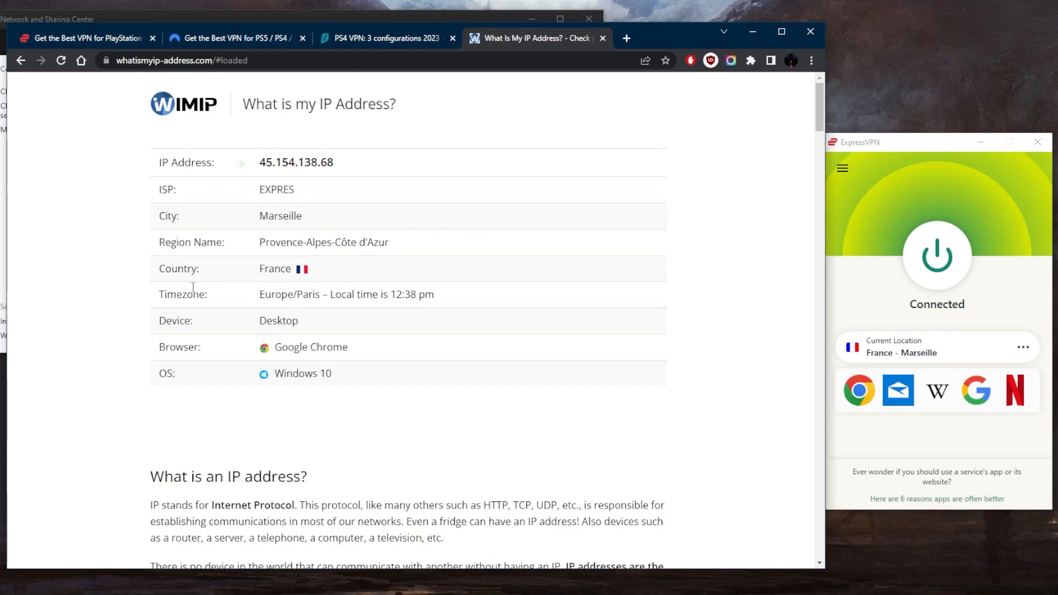
mouse_move(322, 269)
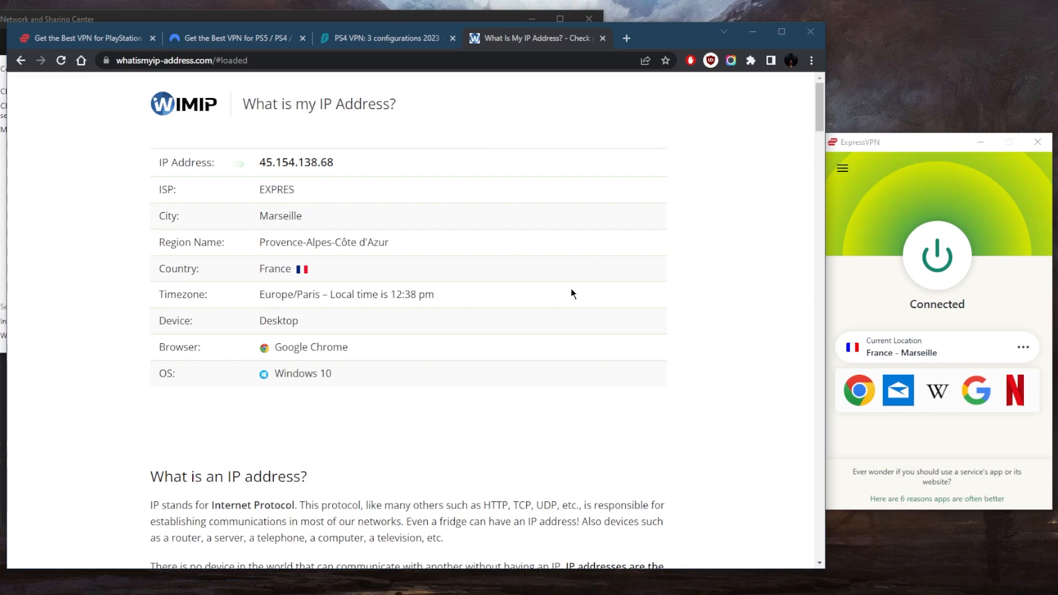
mouse_move(569, 290)
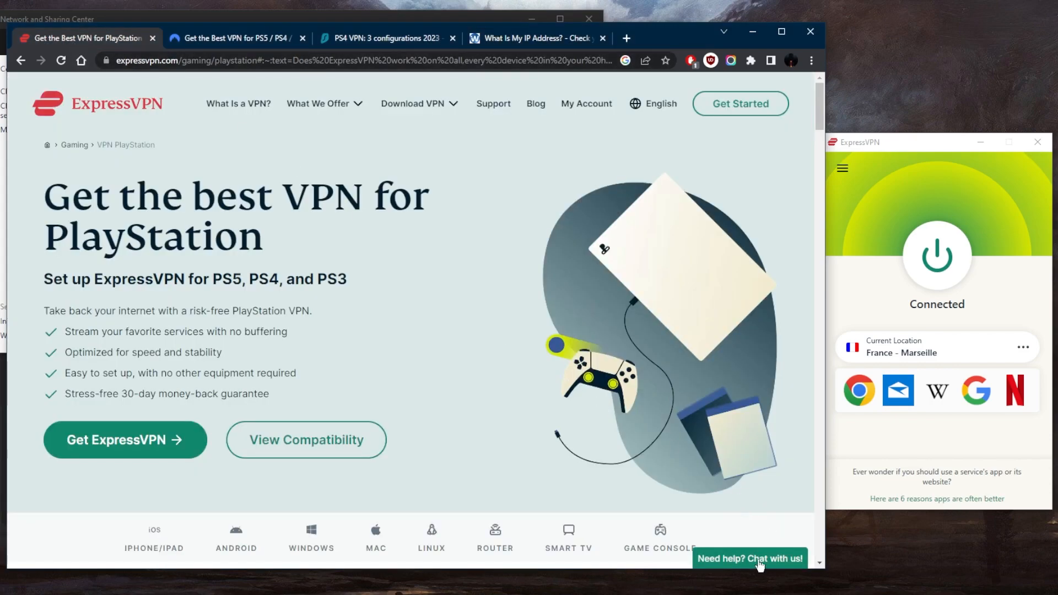
mouse_move(714, 411)
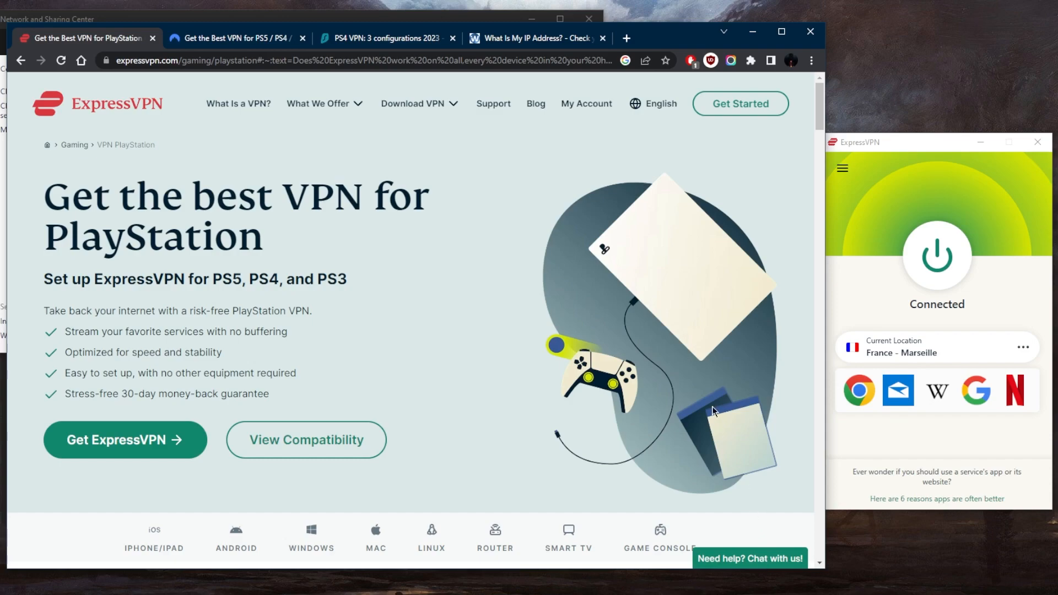
mouse_move(556, 366)
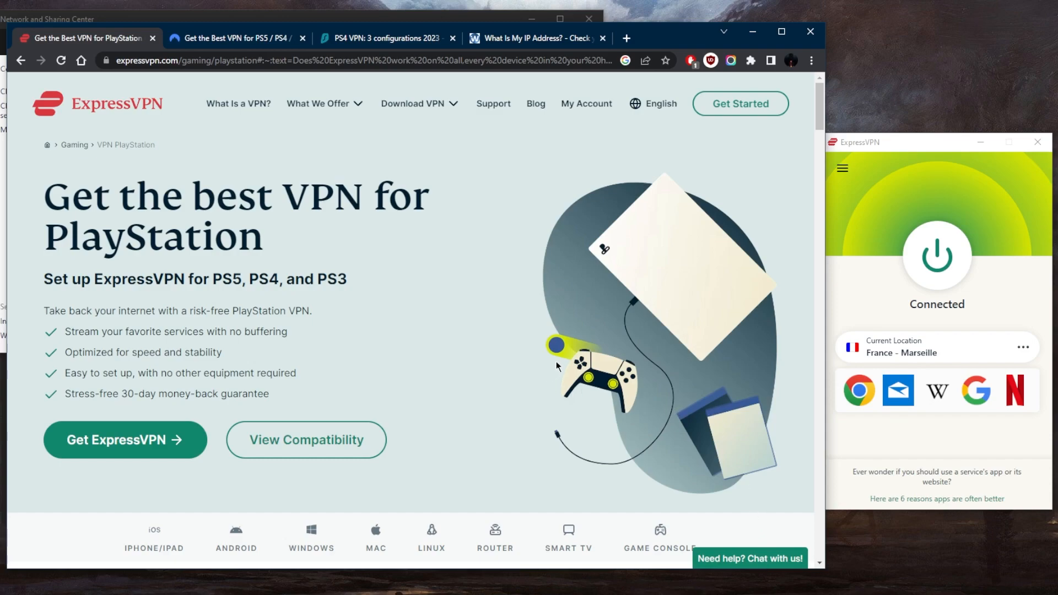
mouse_move(435, 329)
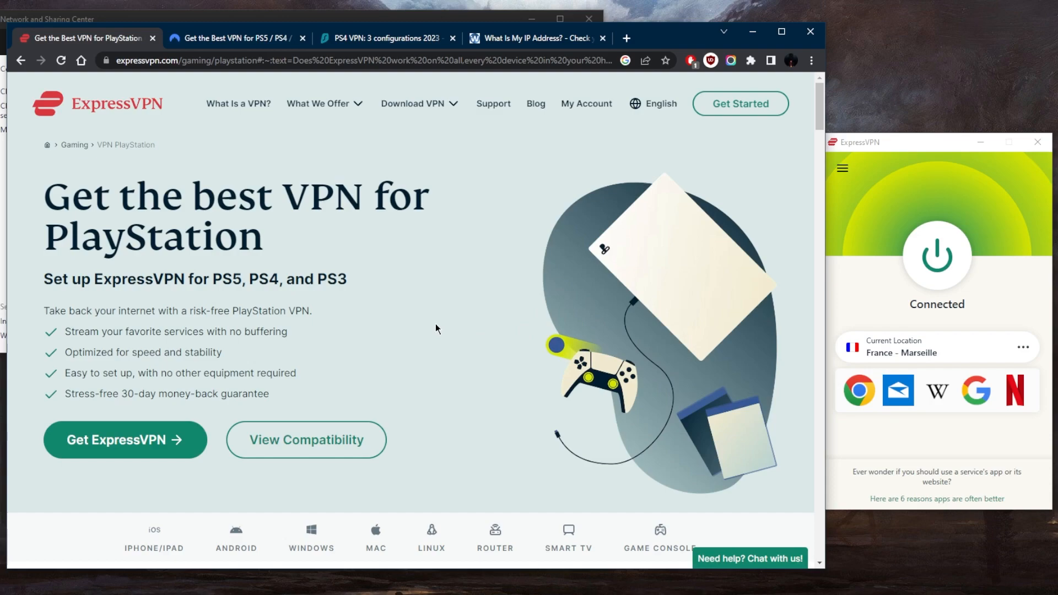
mouse_move(511, 324)
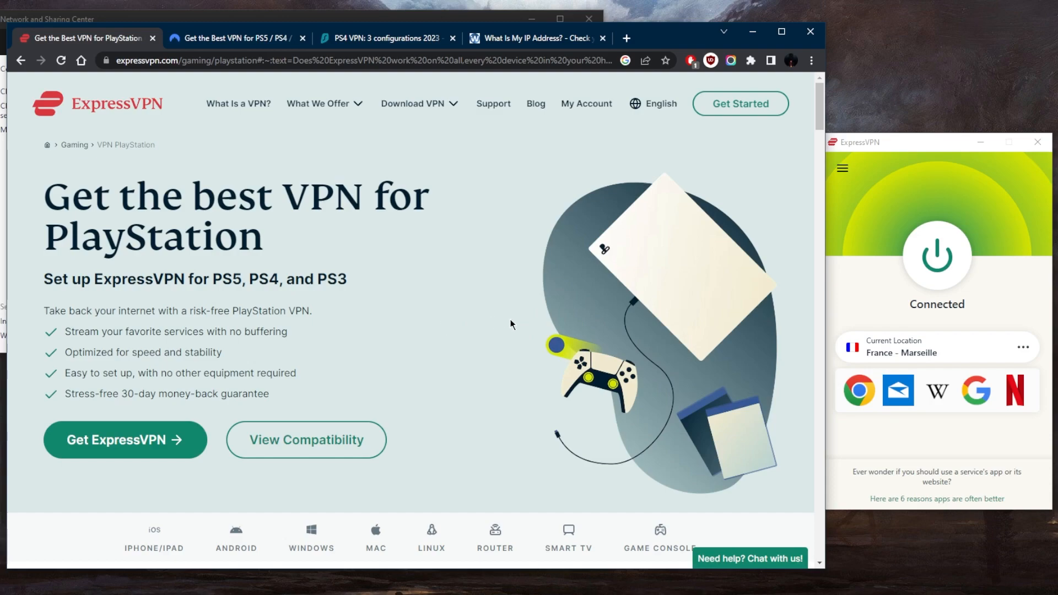
mouse_move(867, 188)
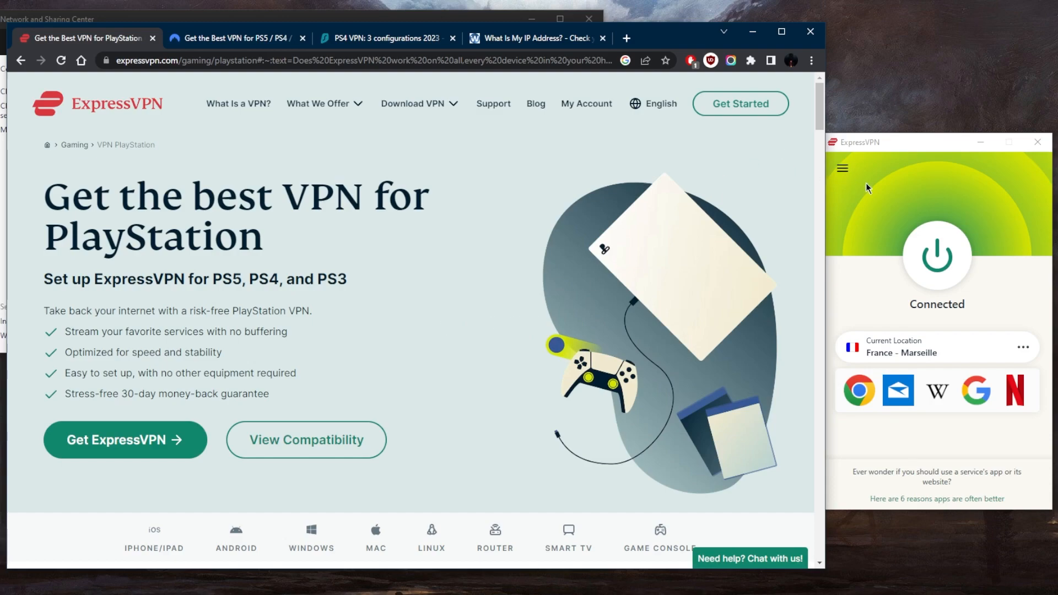
mouse_move(708, 246)
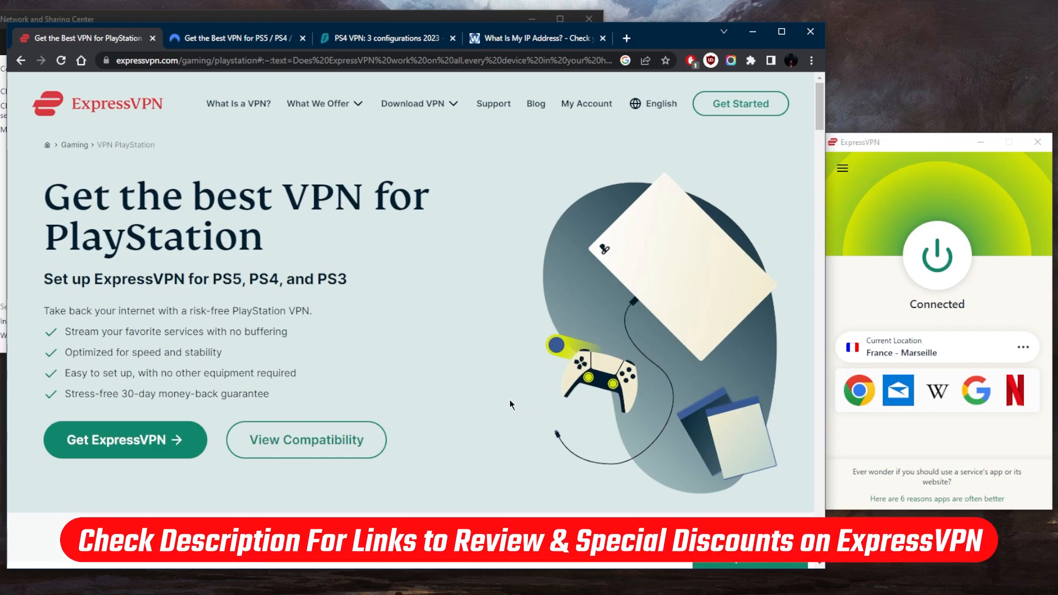
mouse_move(533, 375)
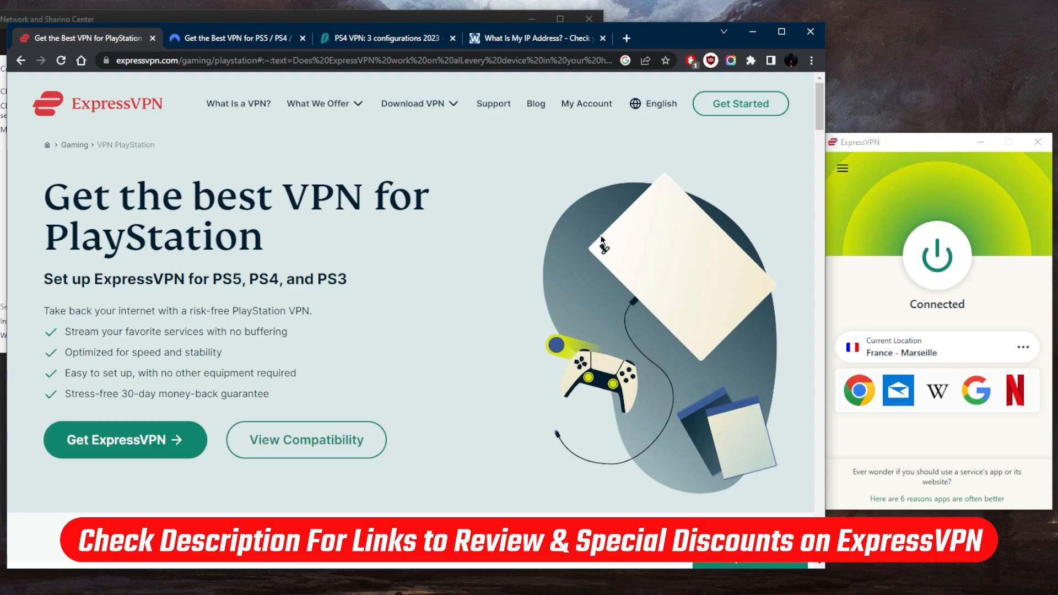
mouse_move(585, 427)
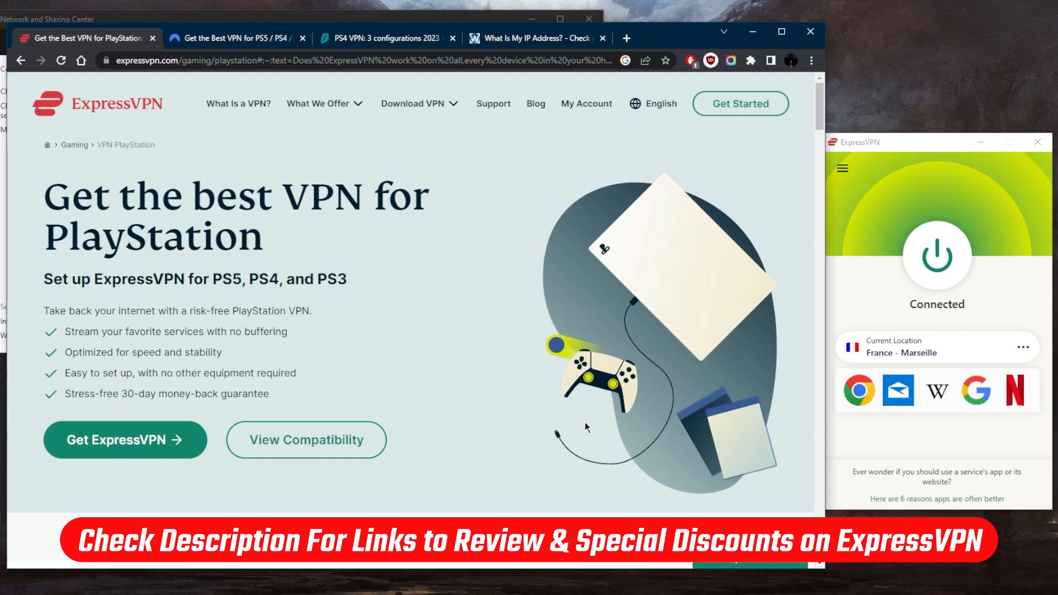
mouse_move(573, 434)
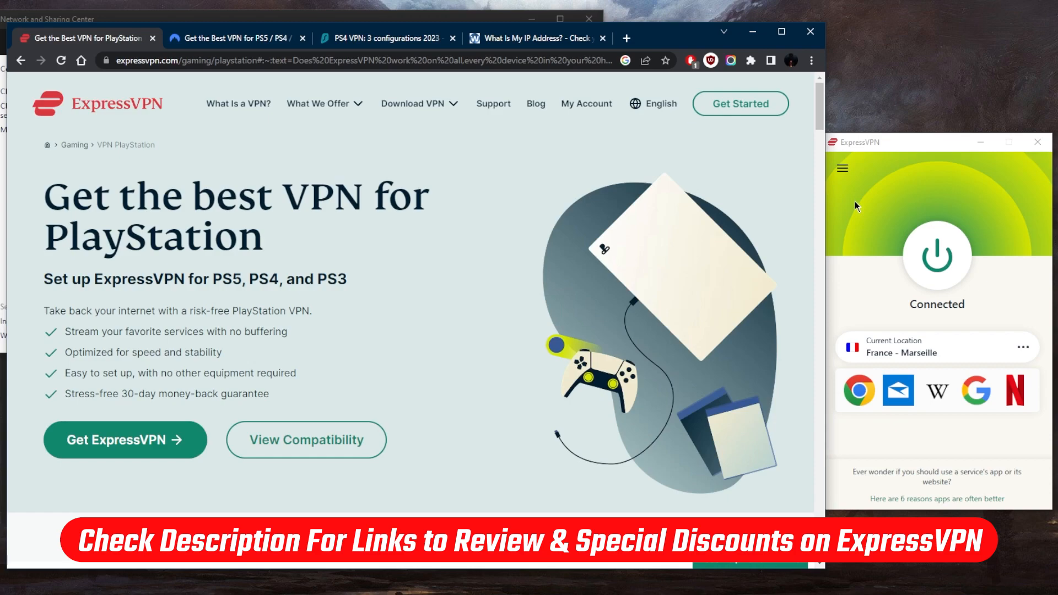
mouse_move(848, 204)
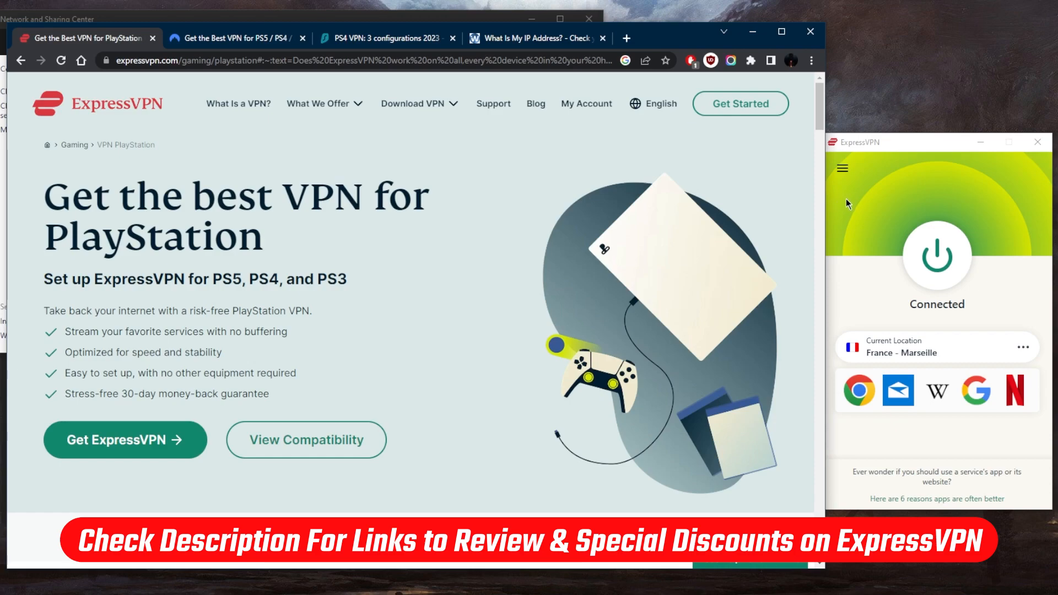